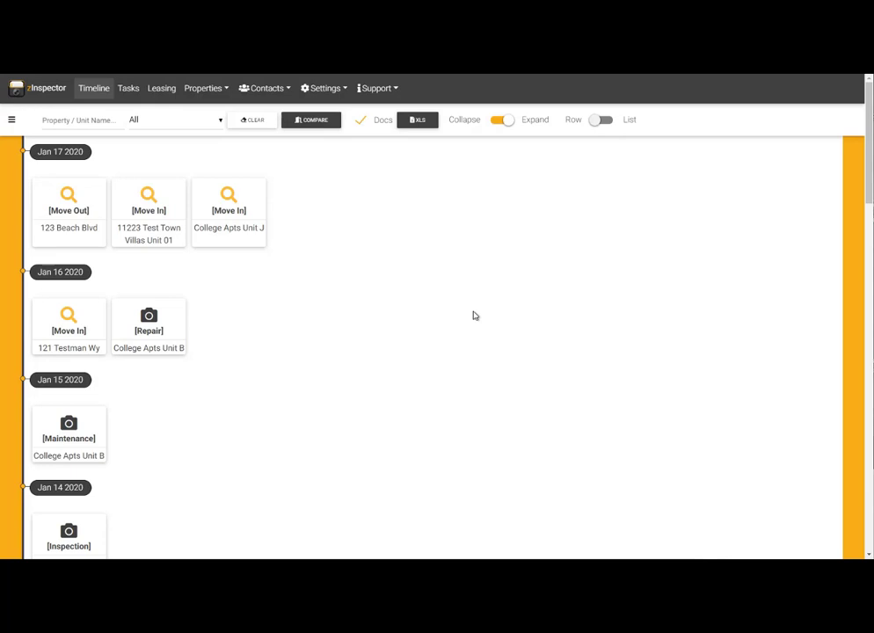
mouse_move(283, 102)
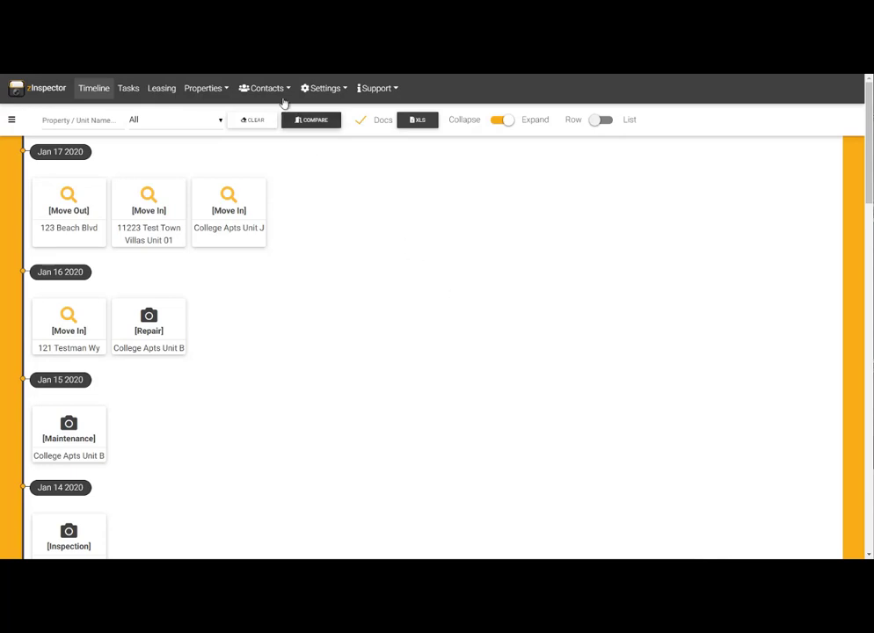
Go to the My Group page from the Contacts menu.
click(264, 88)
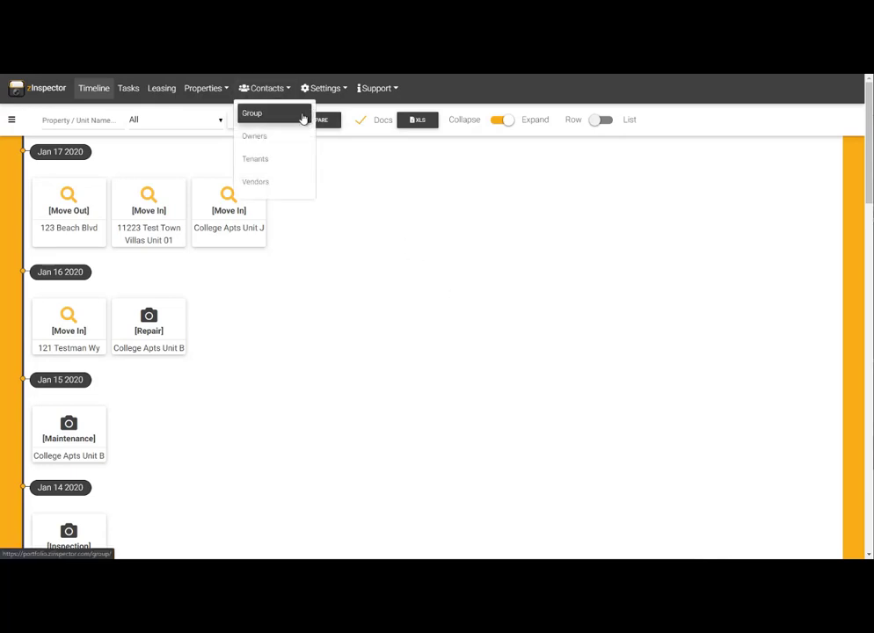
click(252, 112)
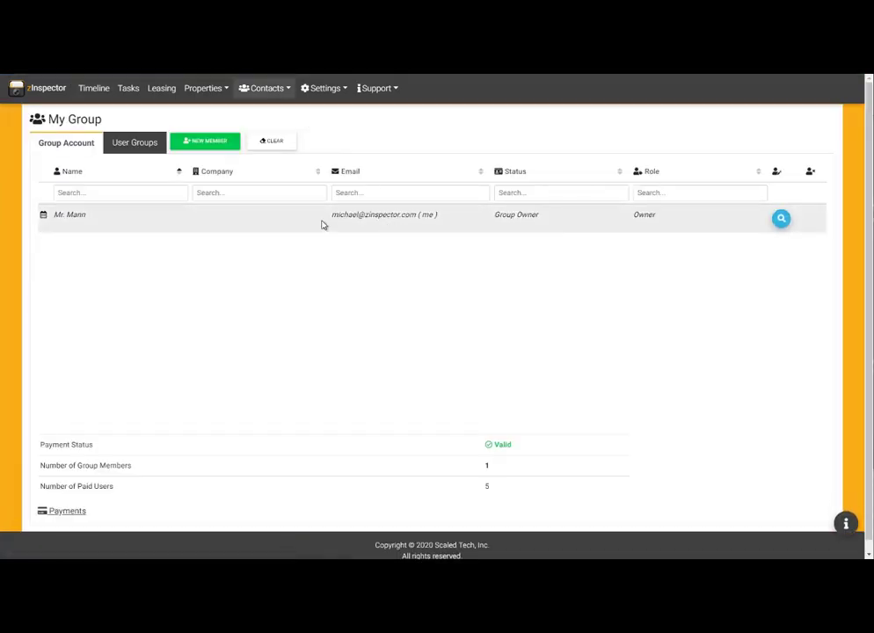
click(204, 140)
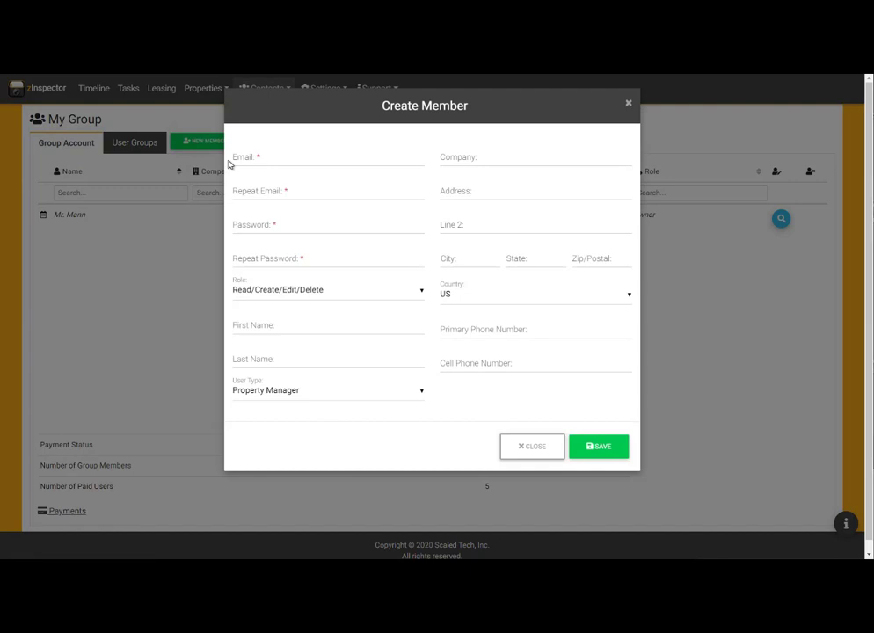
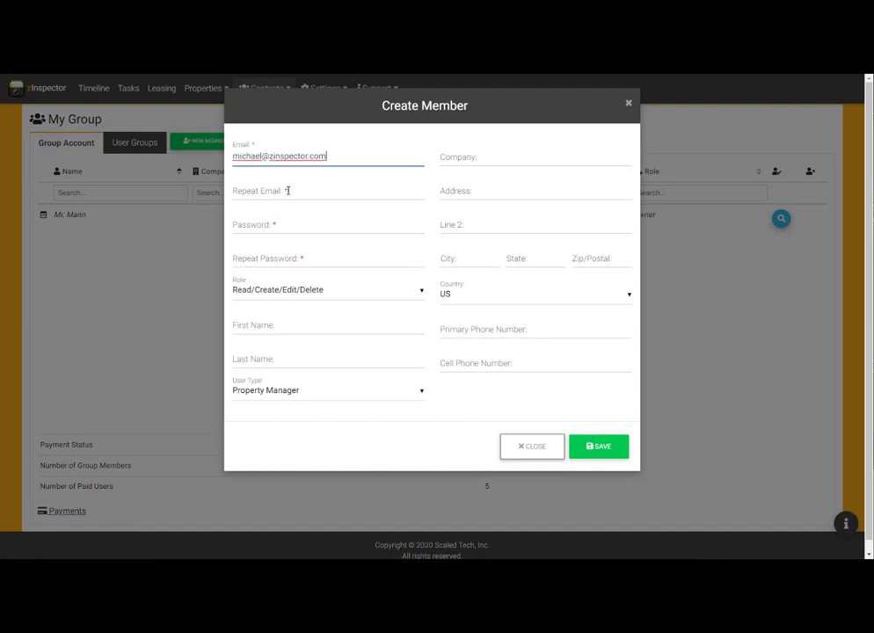
click(327, 190)
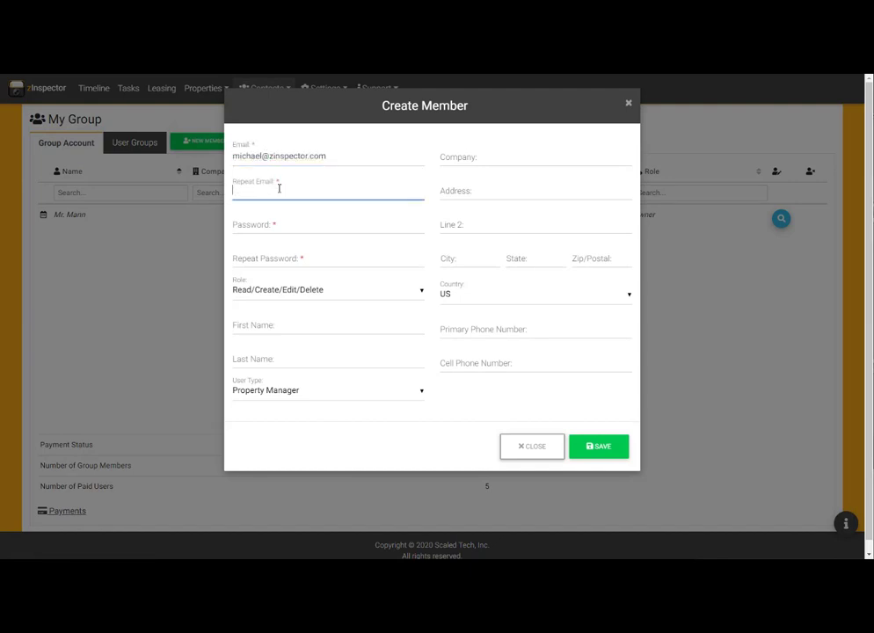
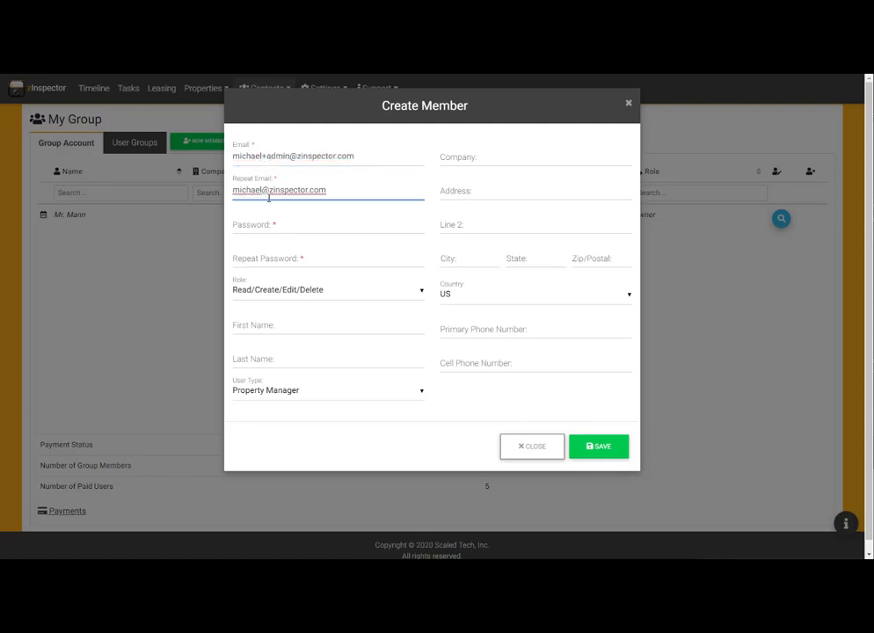
click(327, 224)
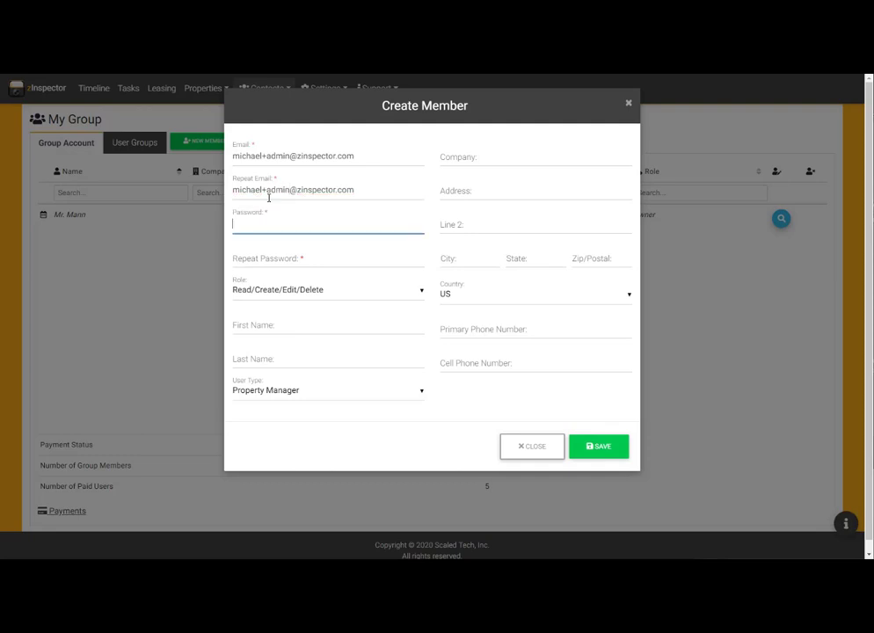
text(••••)
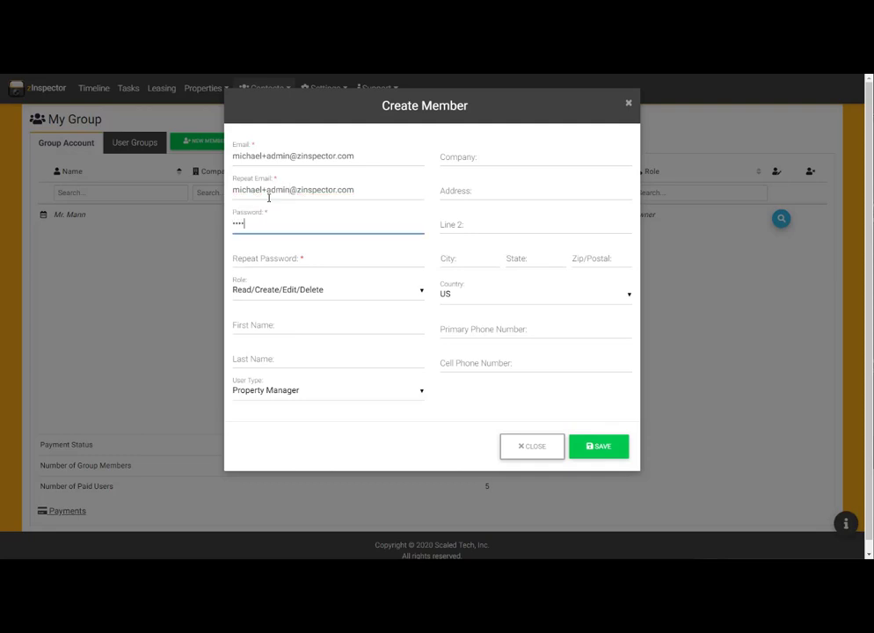
text(••••••)
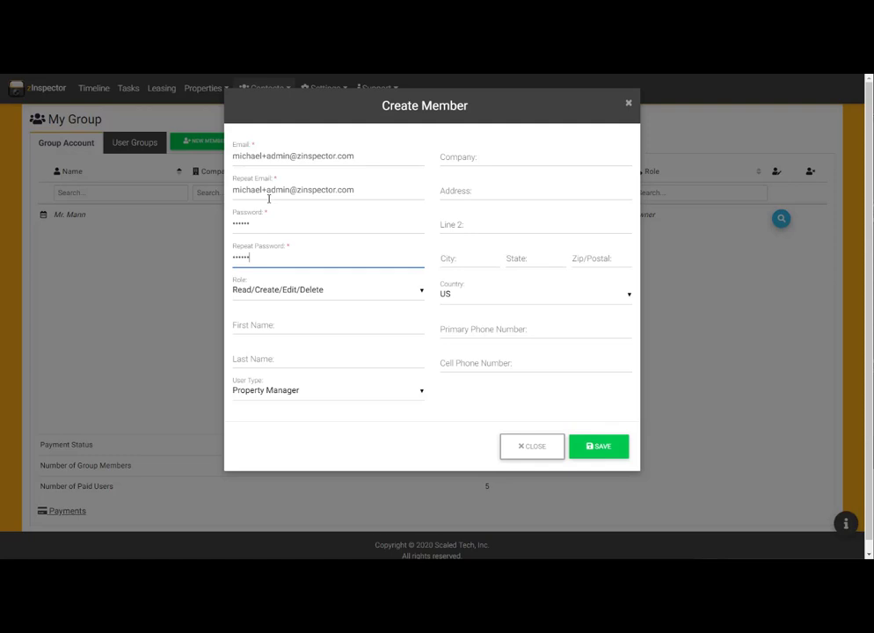
Give the member the Admin role and last name Smith, and save them to the group.
click(327, 288)
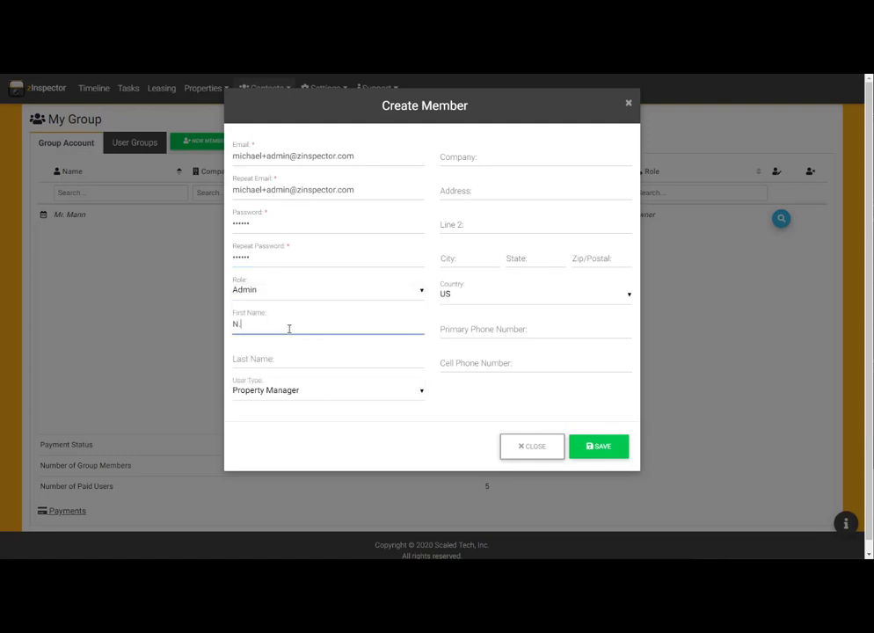
text(Smith)
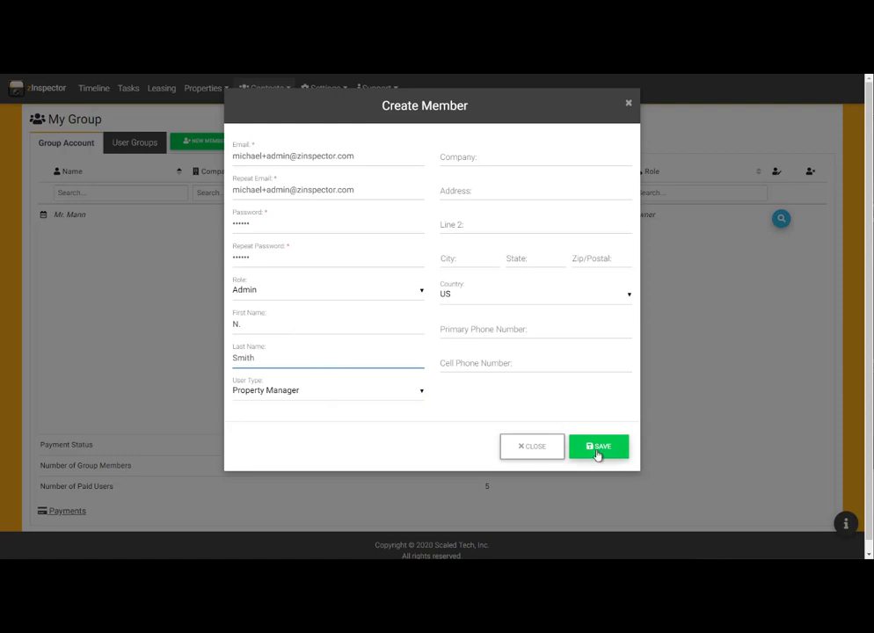
click(598, 447)
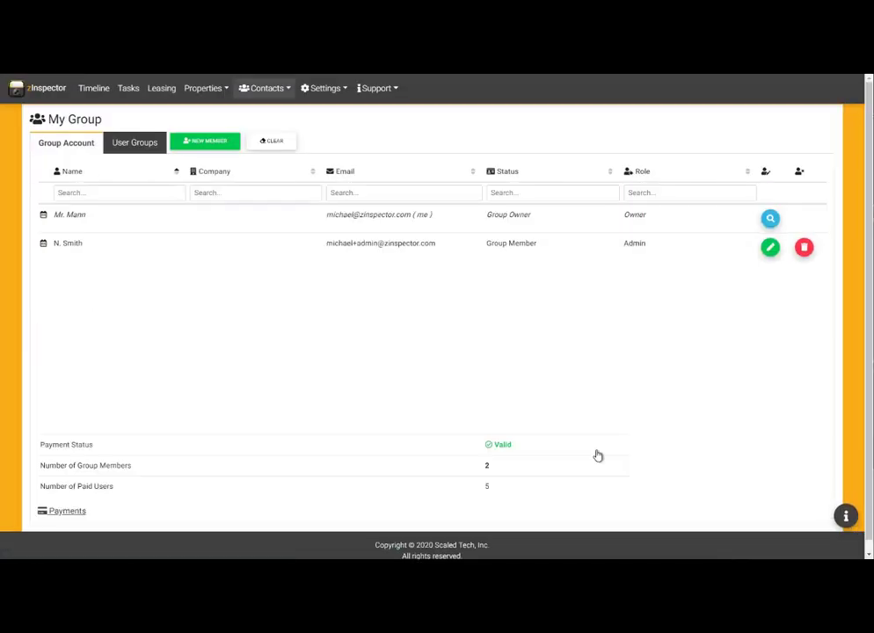
click(204, 141)
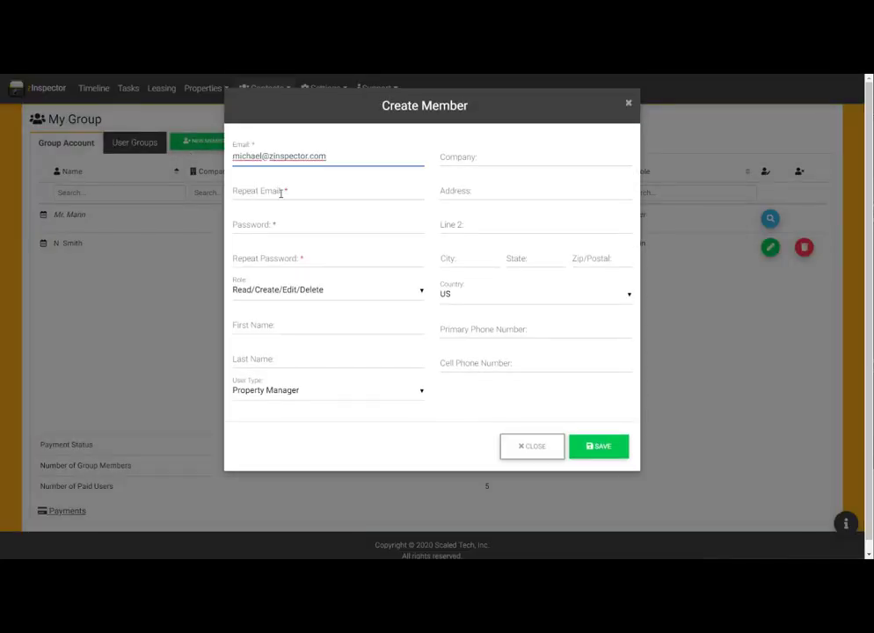
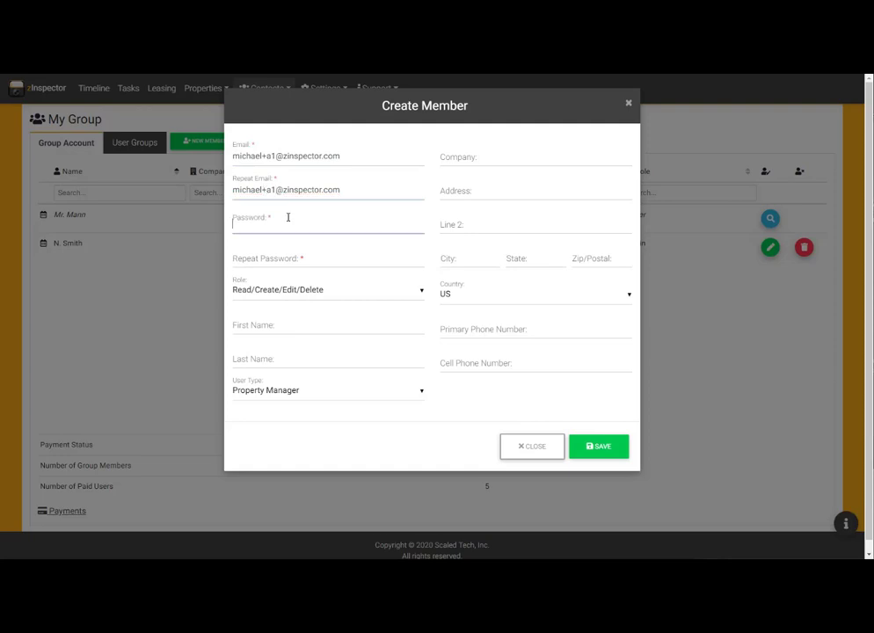
text(••••••)
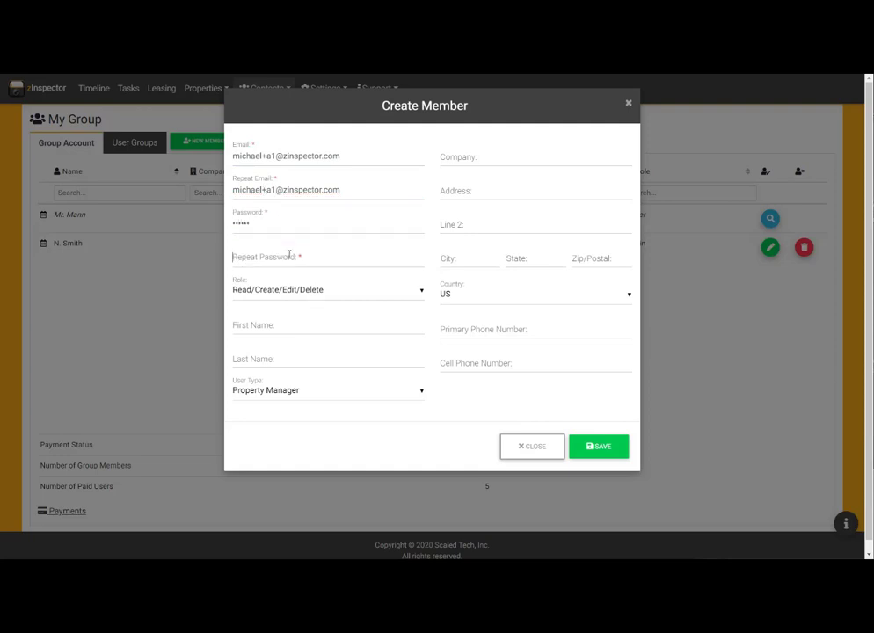
text(••••••)
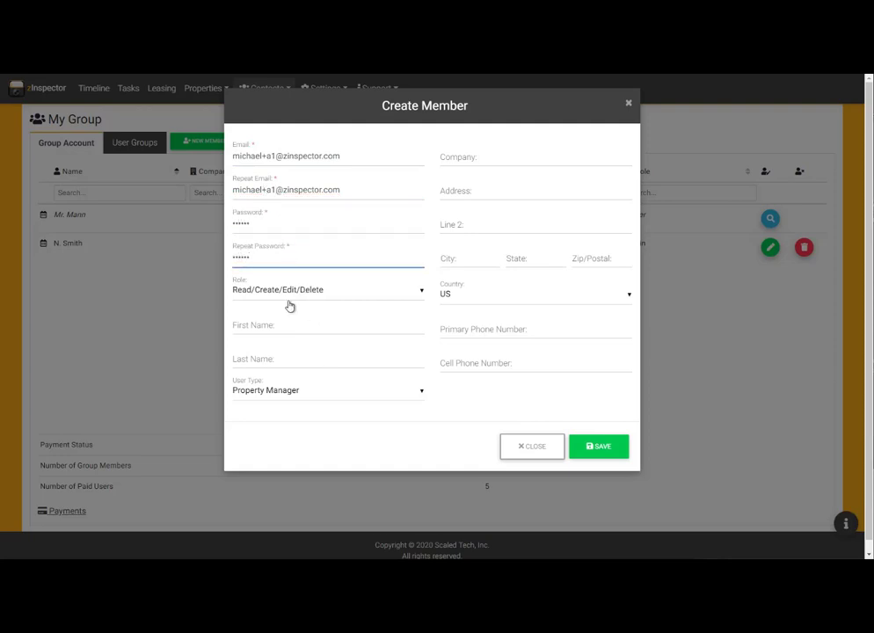
click(328, 326)
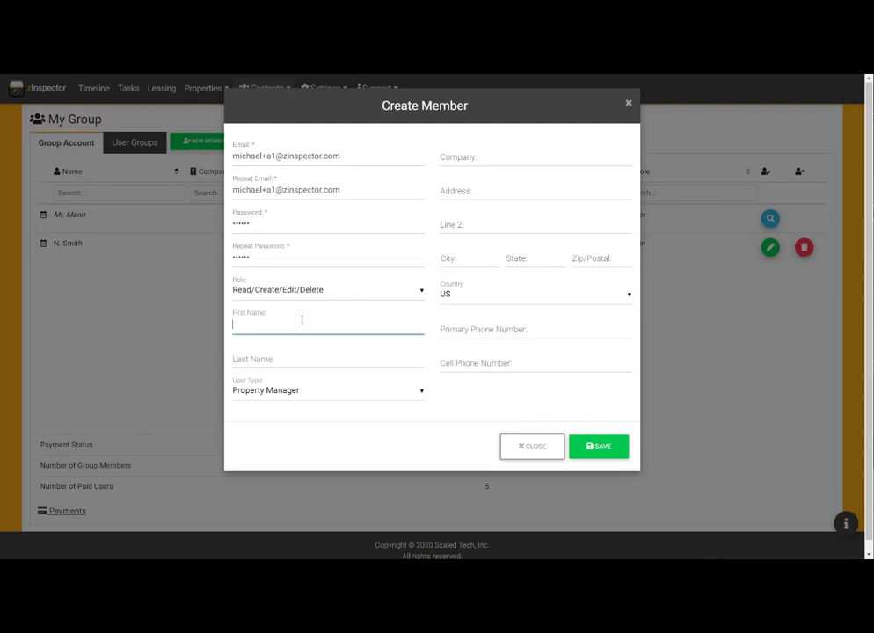
text(S.)
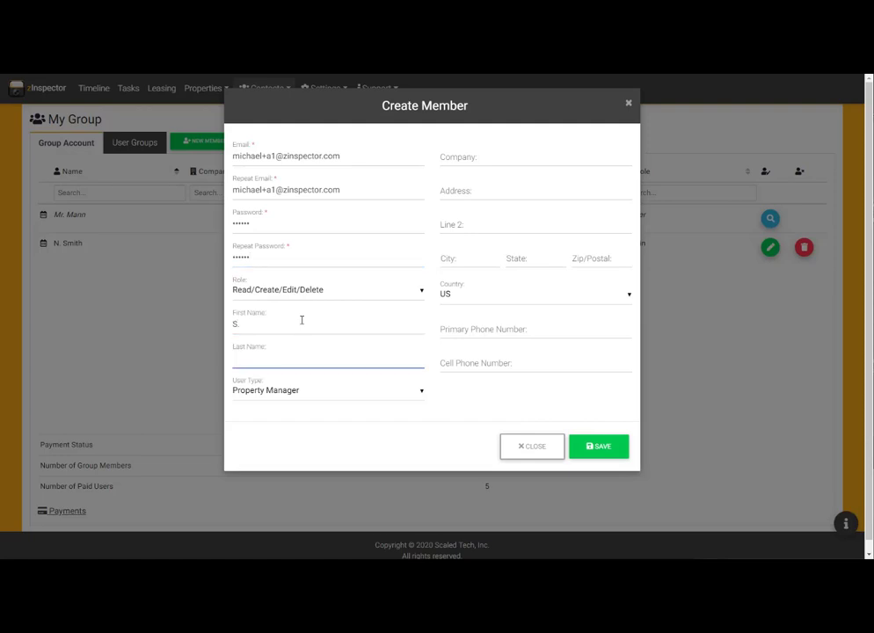
text(Patel)
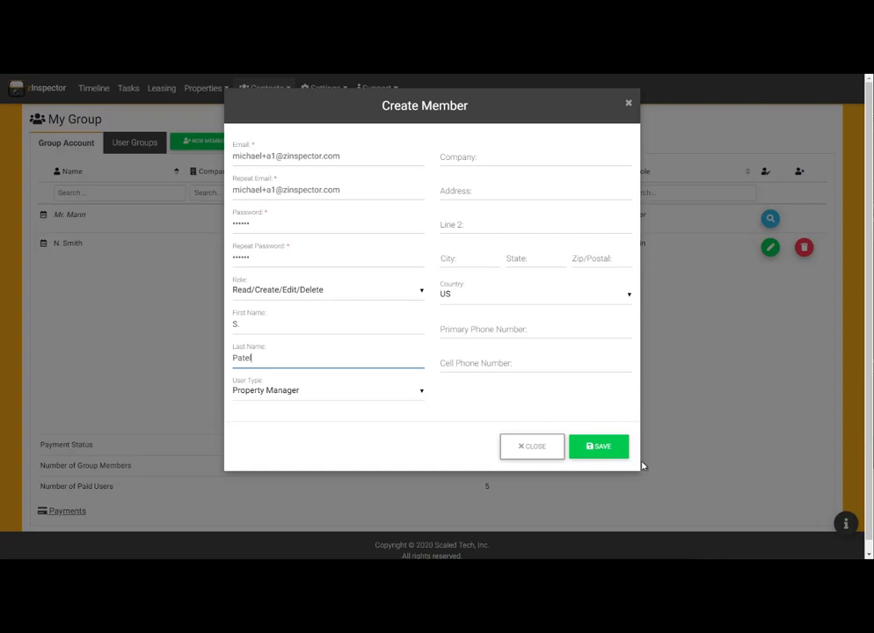
click(598, 447)
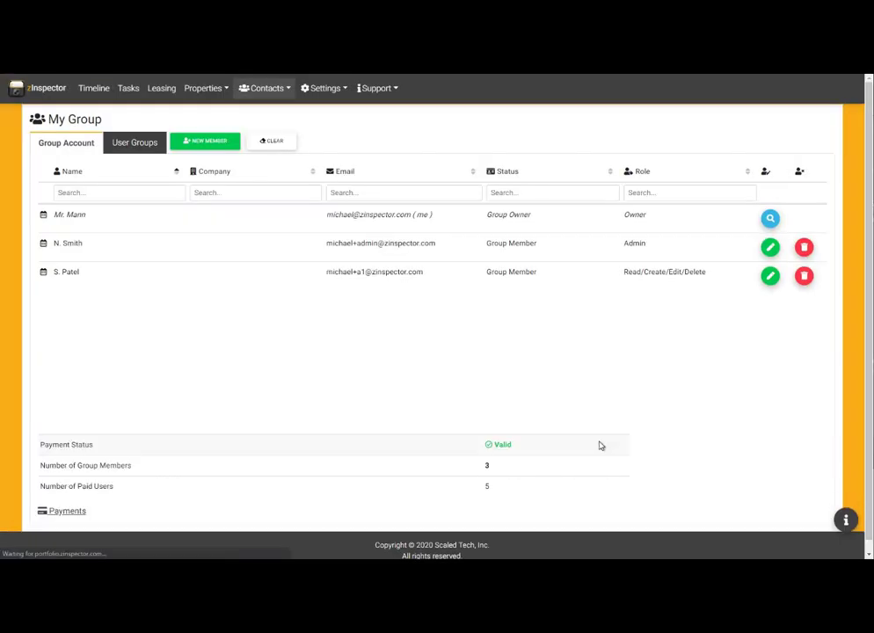
click(204, 141)
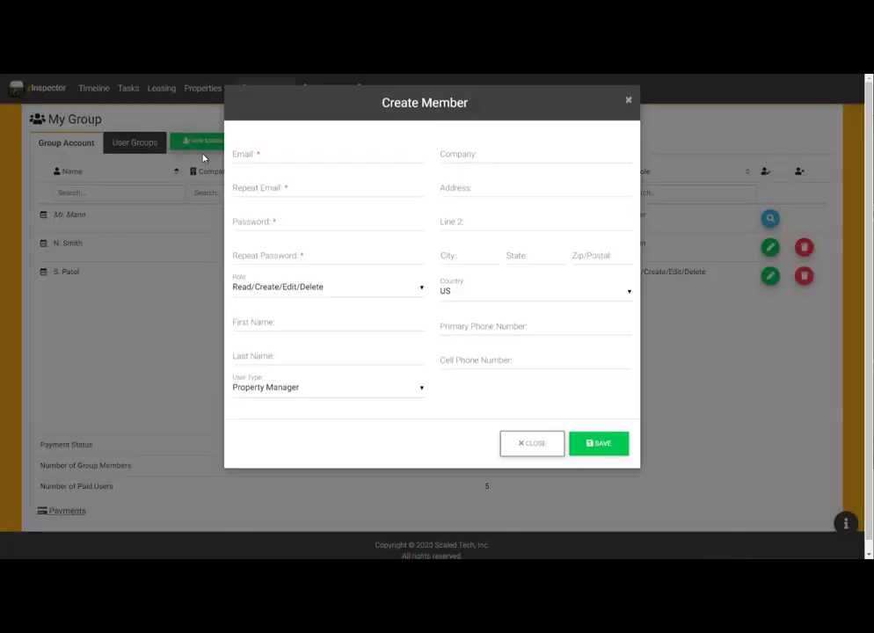
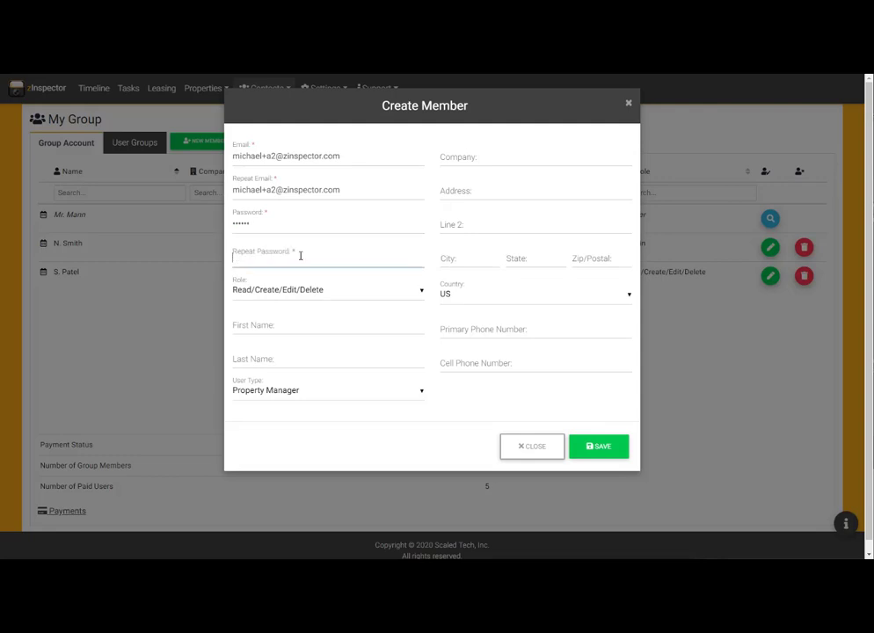
click(327, 326)
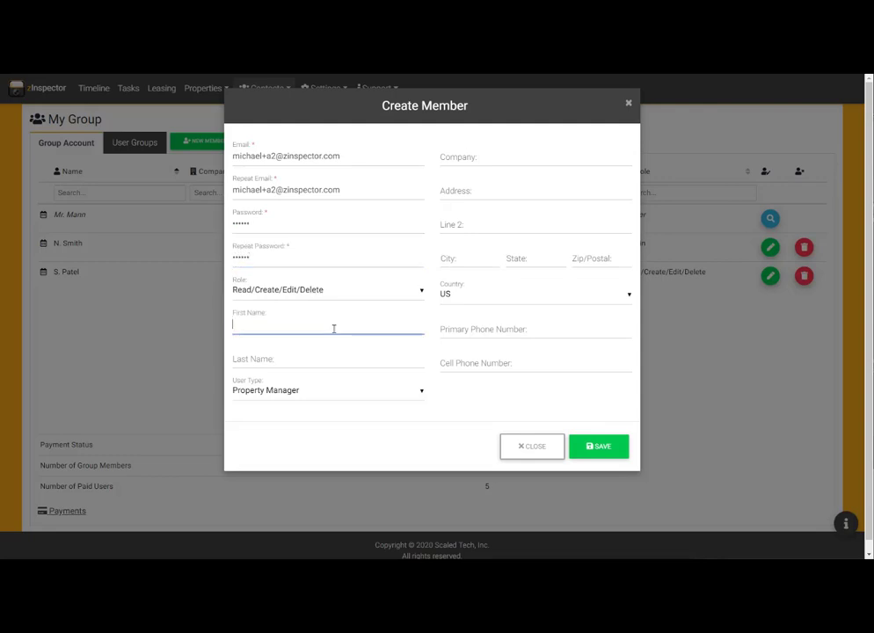
text(T.)
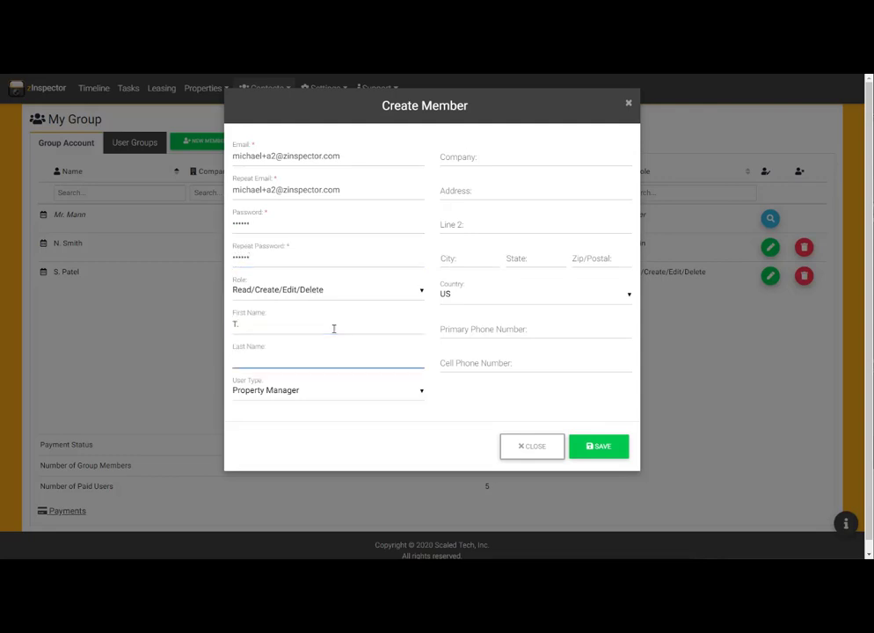
text(Lee)
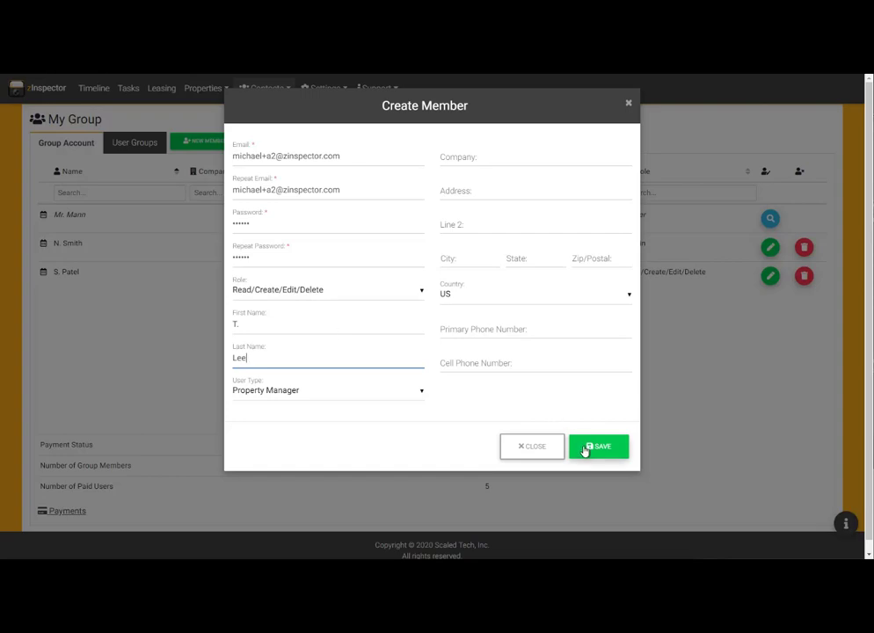
click(598, 447)
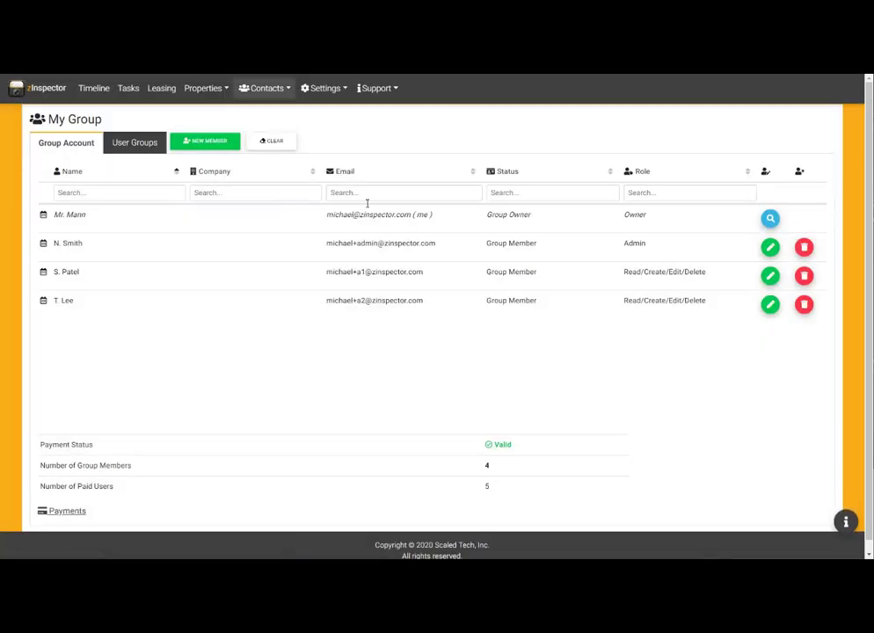
click(204, 140)
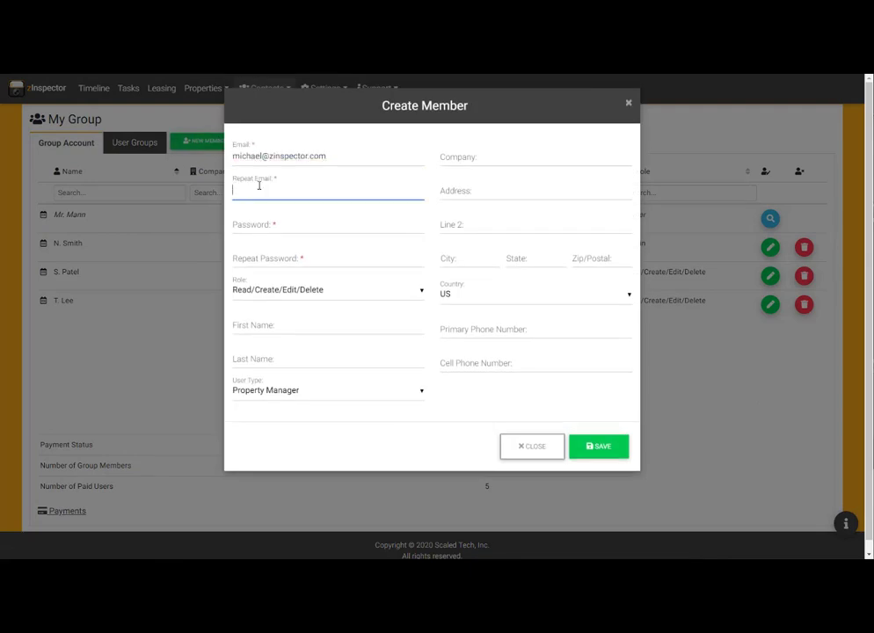
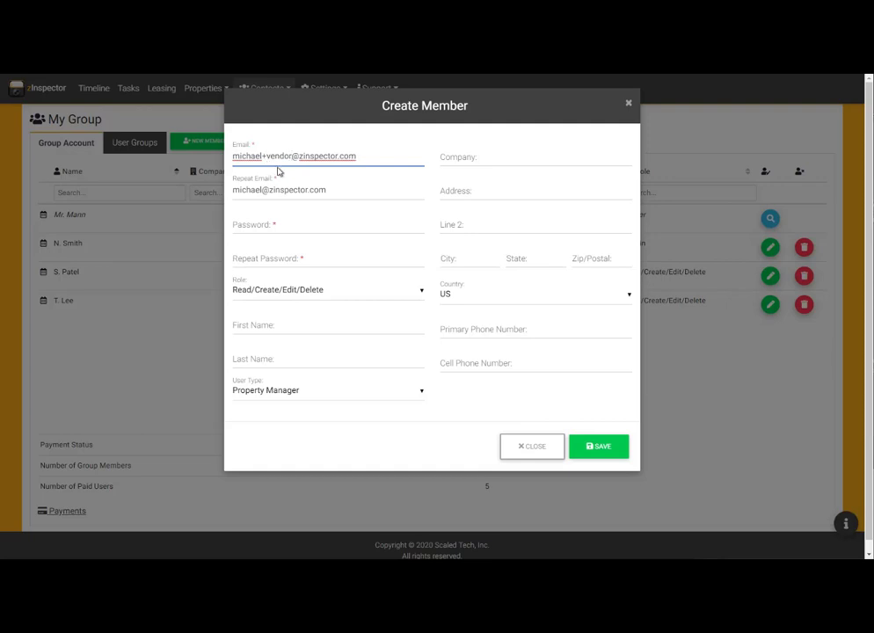
click(278, 190)
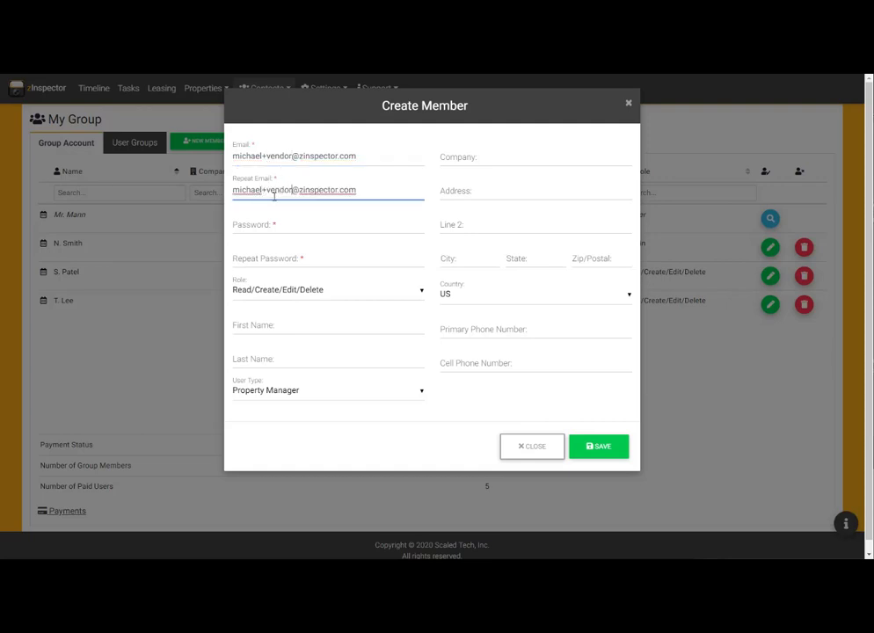
text(••••)
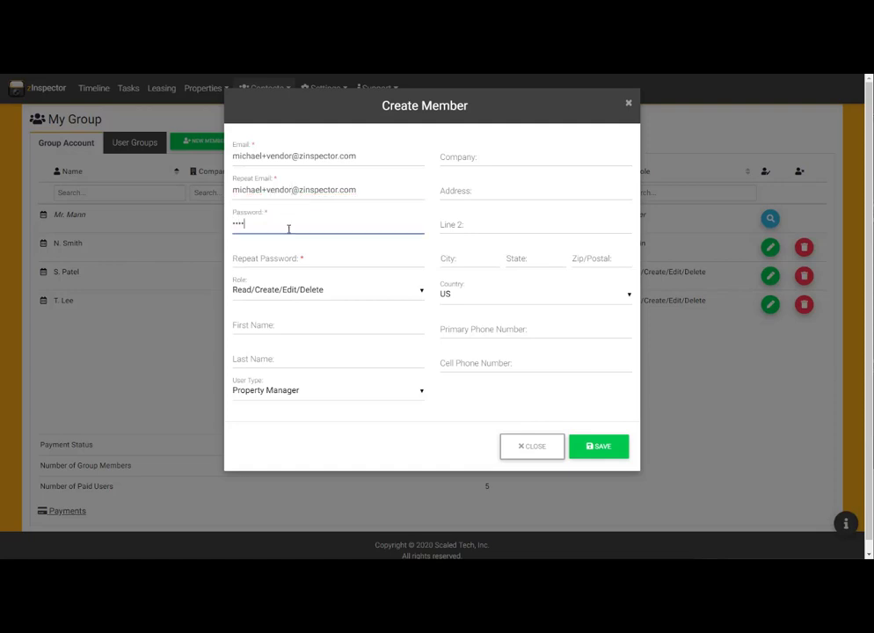
text(•••••)
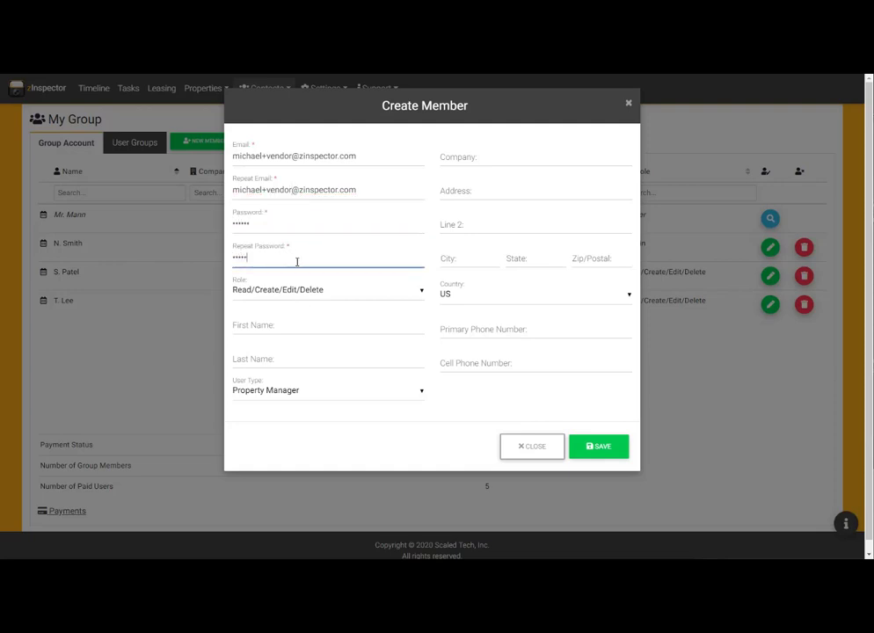
Set role Read/Create, name Jon and user type Vendor, and save the member.
click(327, 288)
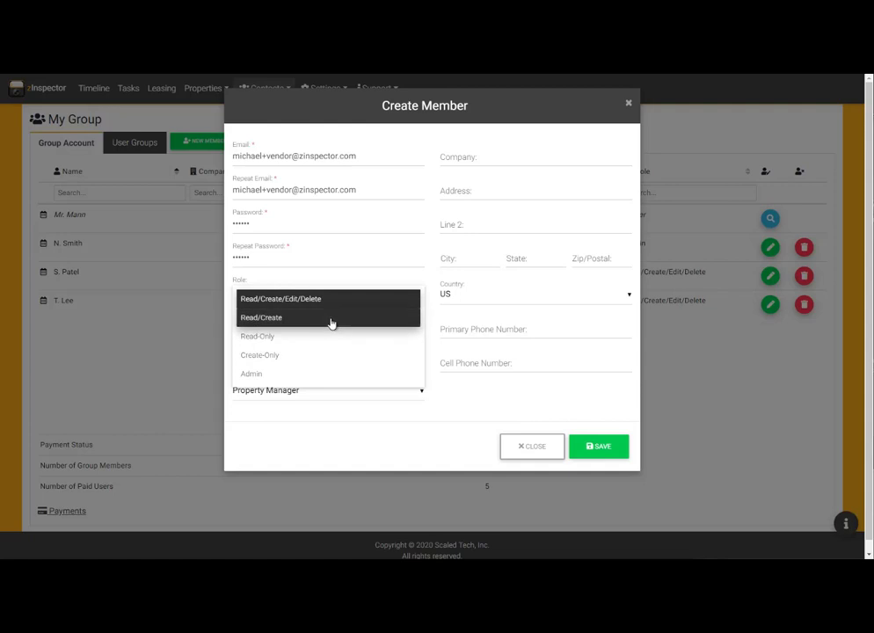
click(260, 316)
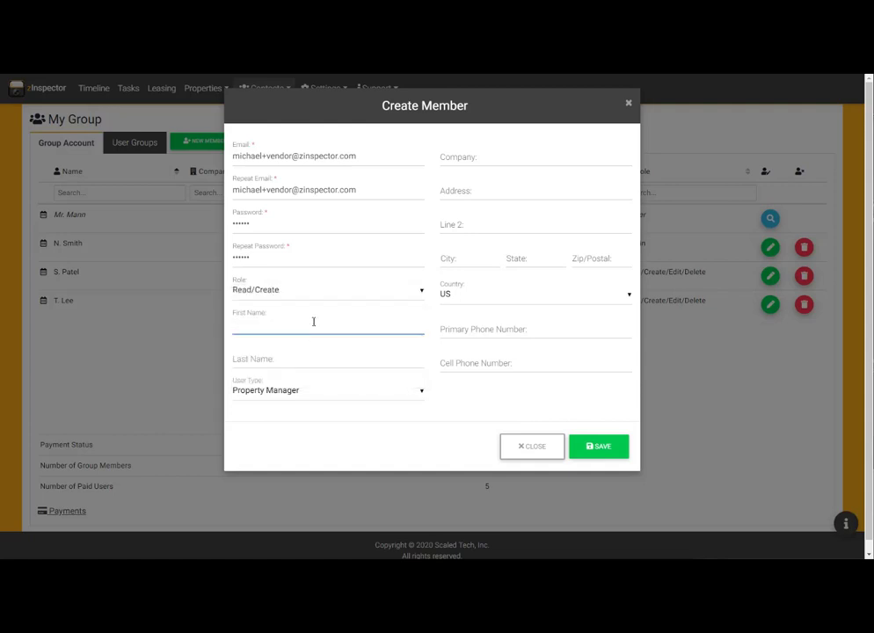
text(Jon)
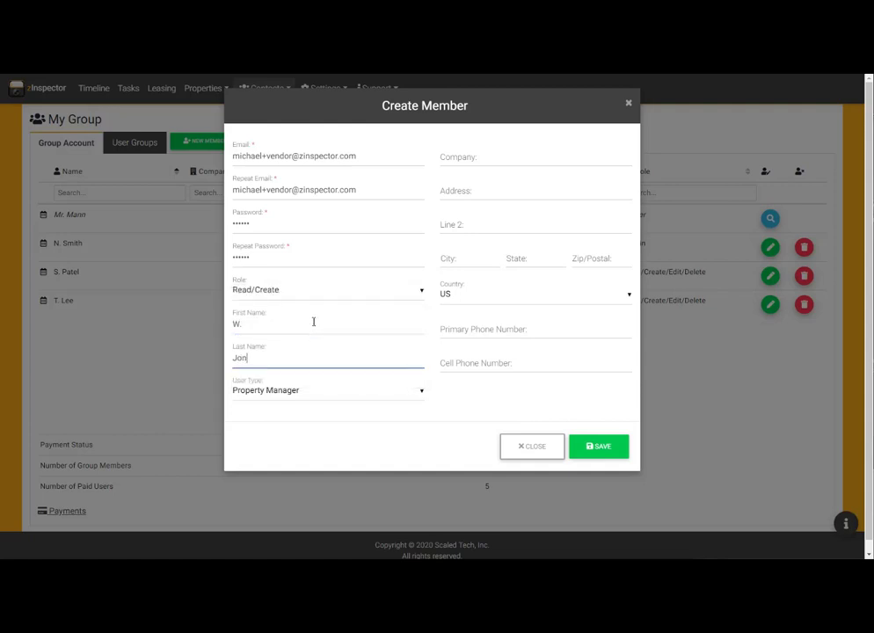
click(327, 390)
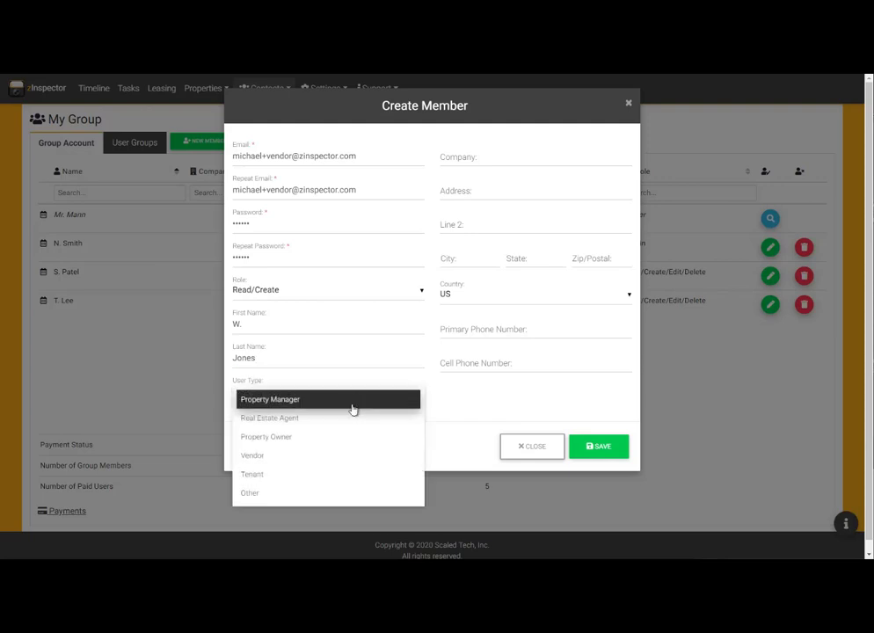
click(253, 456)
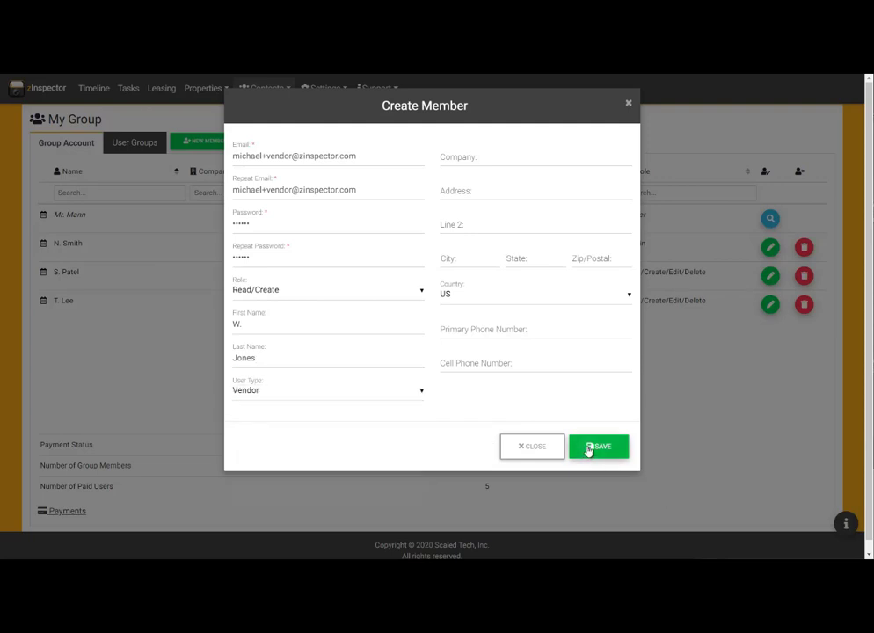
click(598, 447)
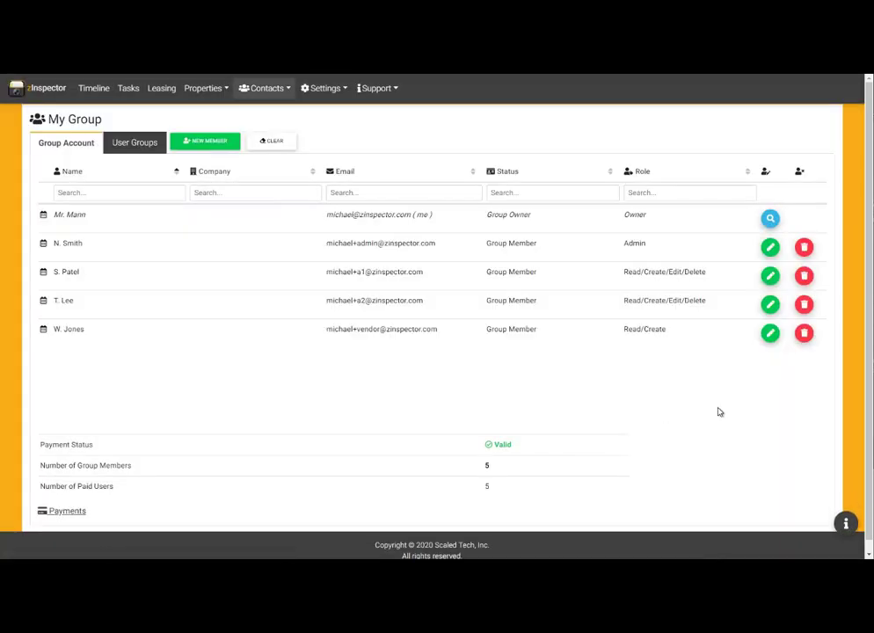
mouse_move(689, 380)
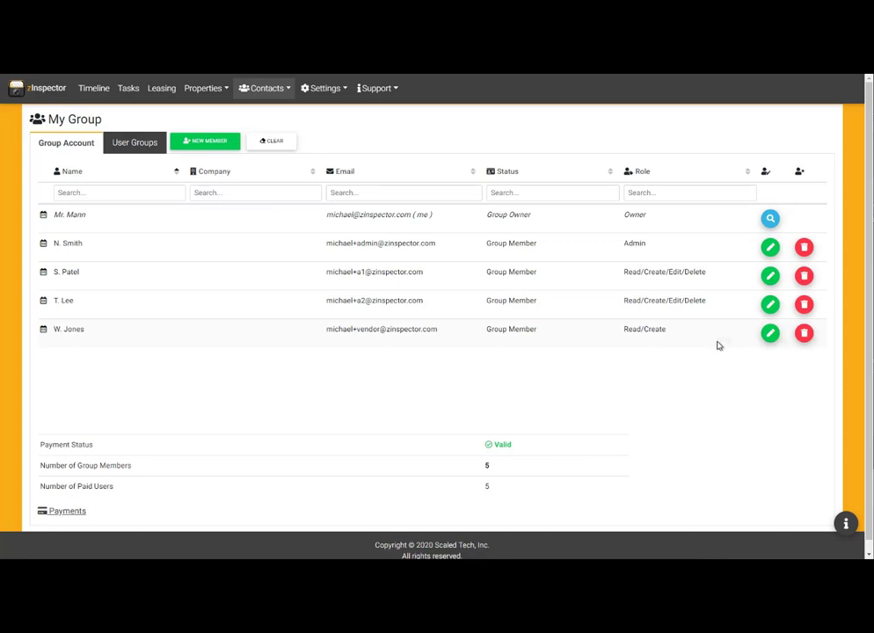
mouse_move(803, 333)
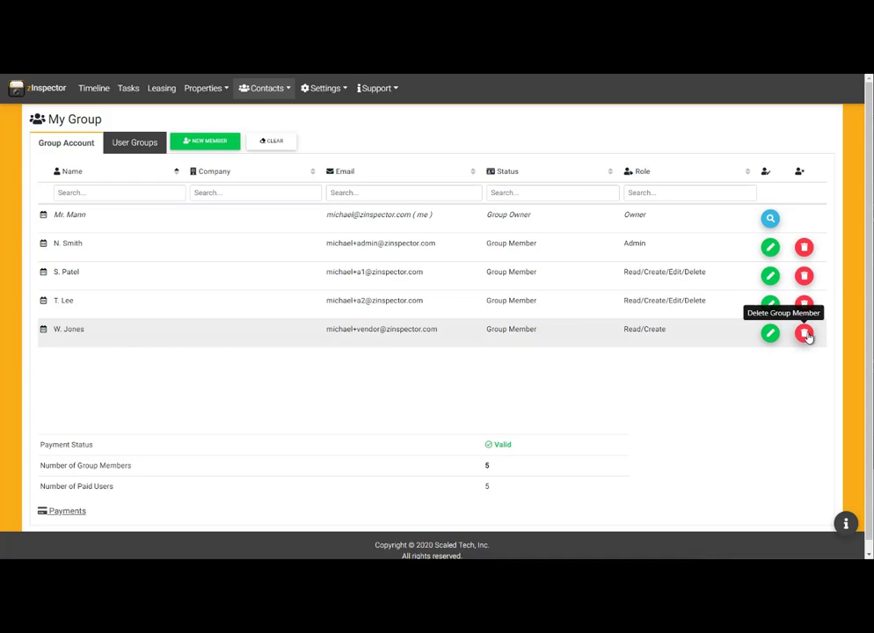
Delete the vendor member from the group and confirm the deletion.
click(803, 334)
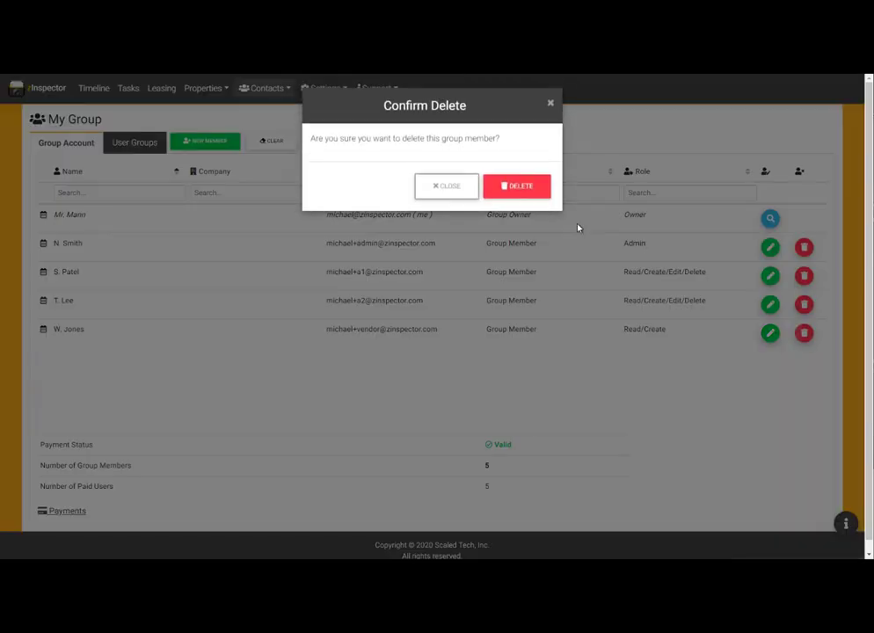
click(517, 186)
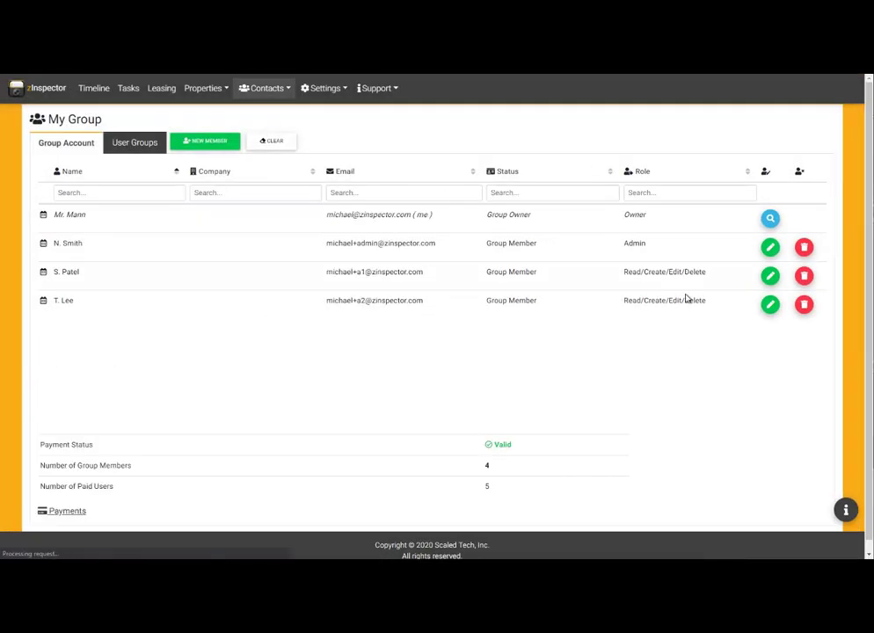